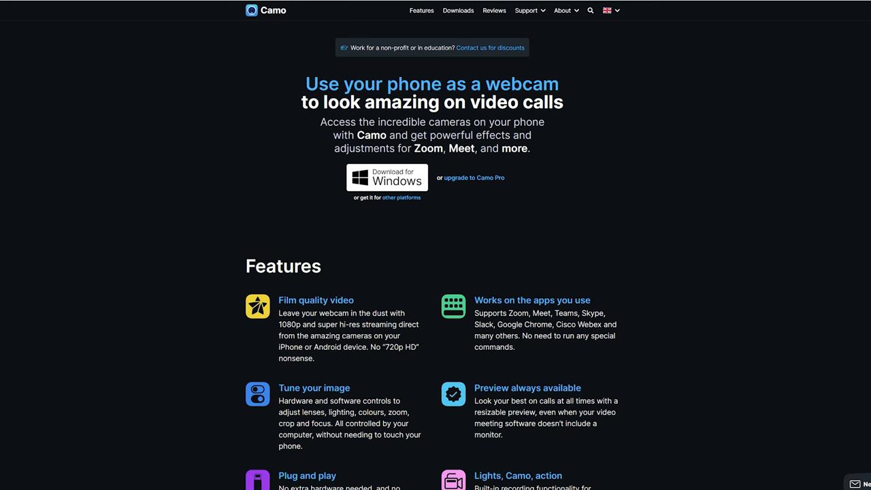
Scroll down the Camo homepage past the hero section to the app screenshots gallery.
scroll("down", 3)
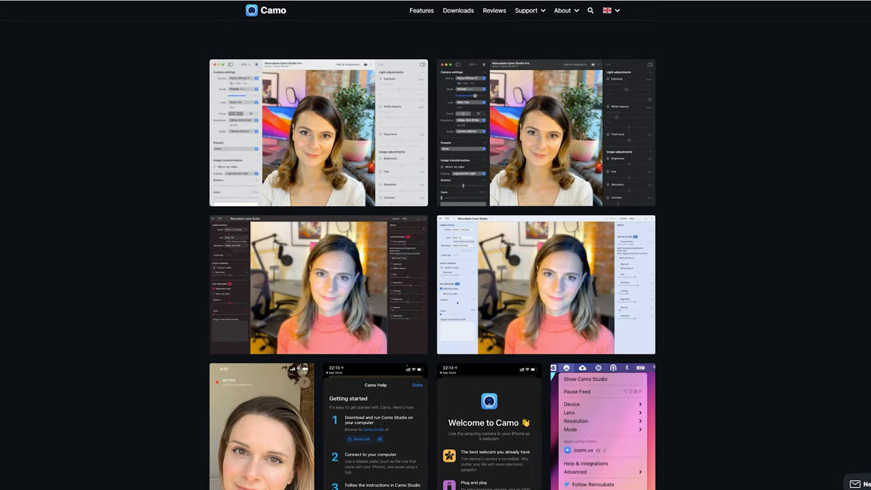
scroll("down", 3)
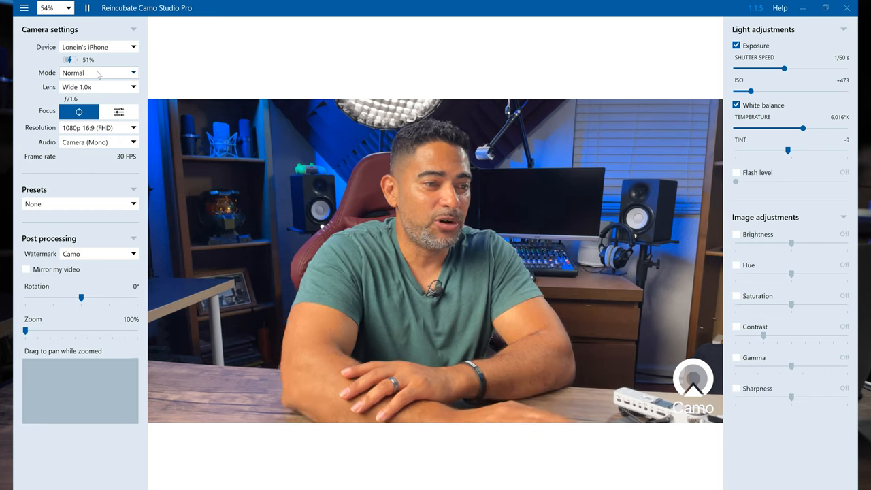
Cycle the feed through Basic Portrait, Mute Background, Emoji Face, Emoji Hands, then 8-bit.
left_click(99, 72)
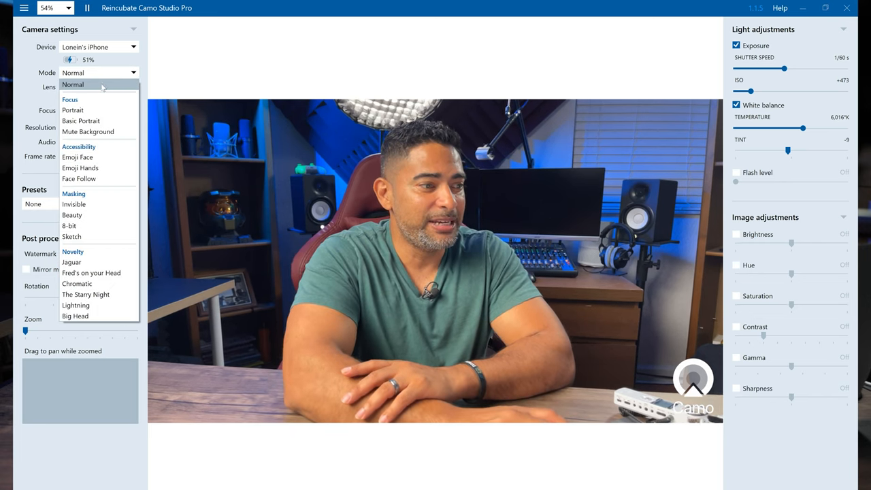
left_click(73, 110)
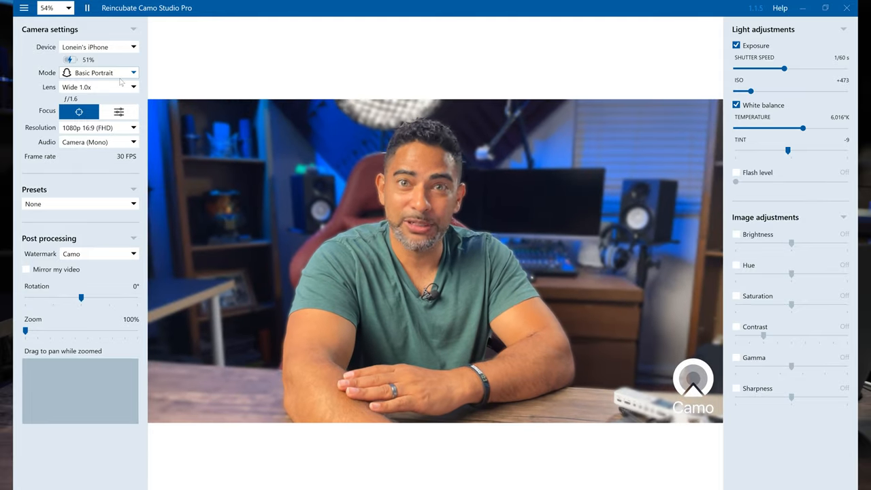
left_click(99, 73)
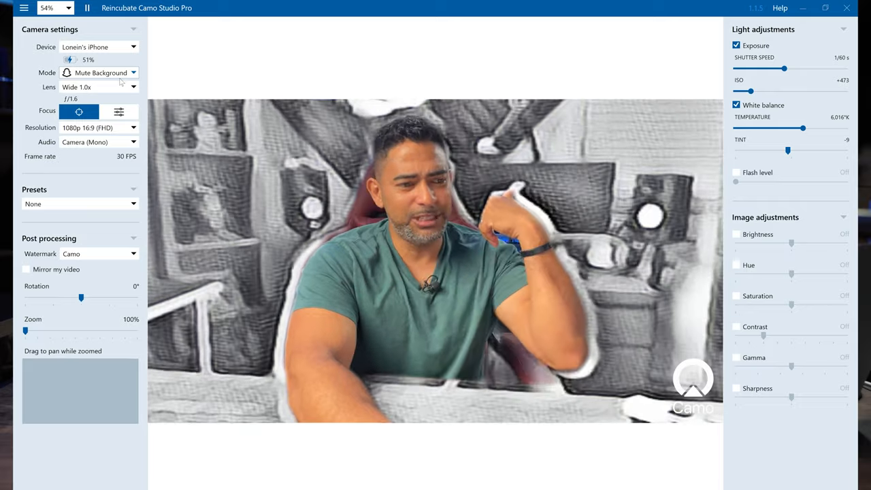
left_click(99, 72)
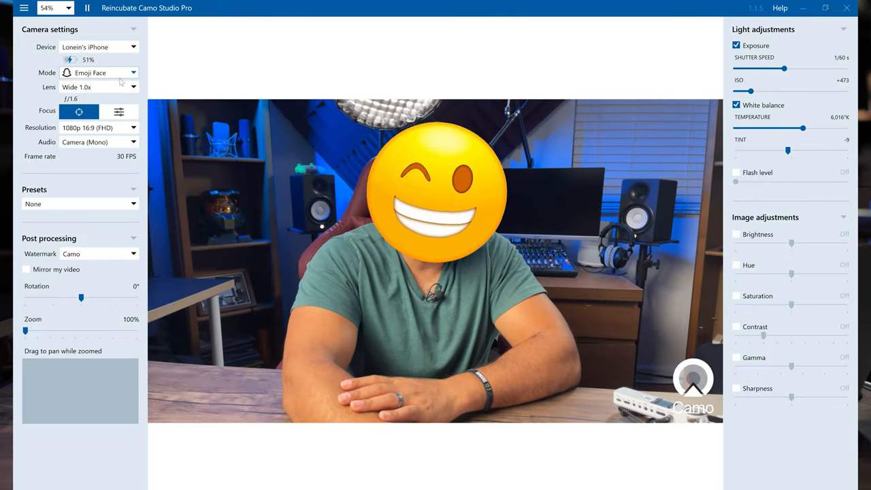
left_click(95, 72)
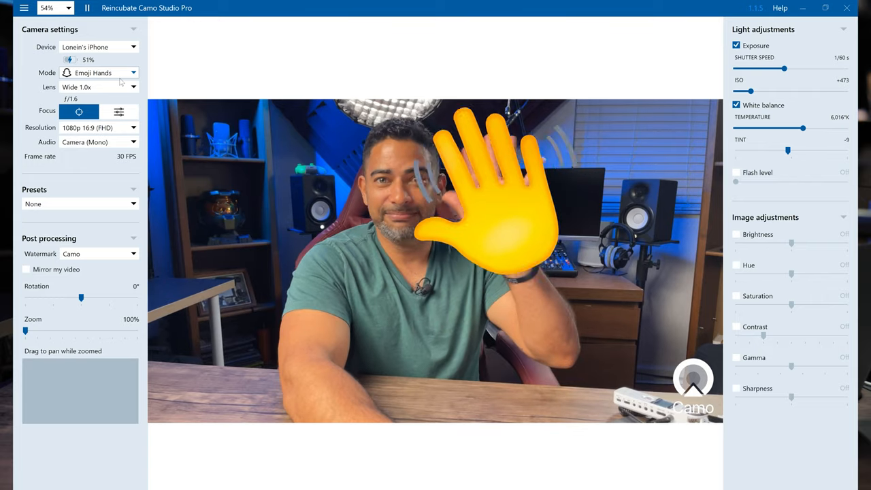
left_click(99, 72)
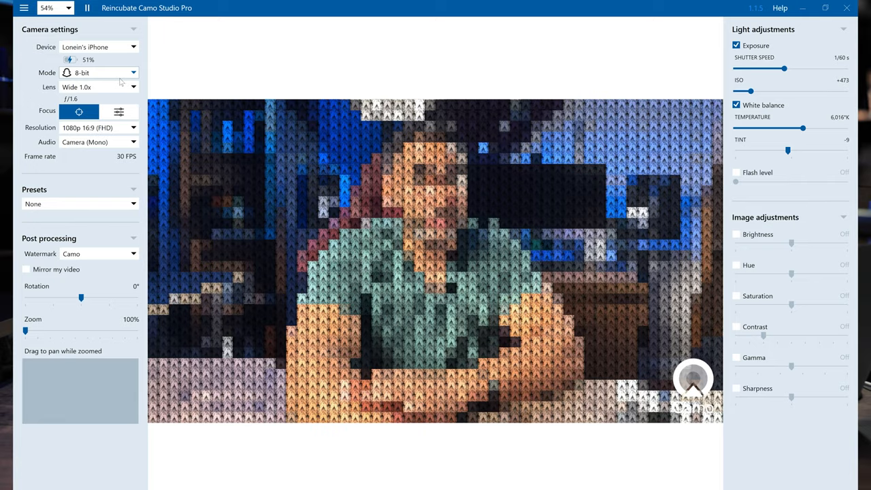
Preview Sketch, Fred's on your Head, Lightning and Big Head modes, then switch to Normal.
left_click(99, 72)
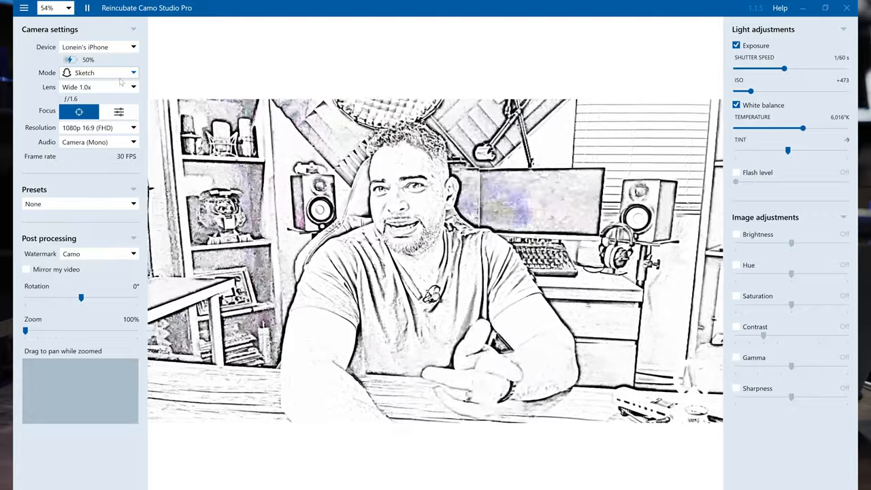
left_click(99, 72)
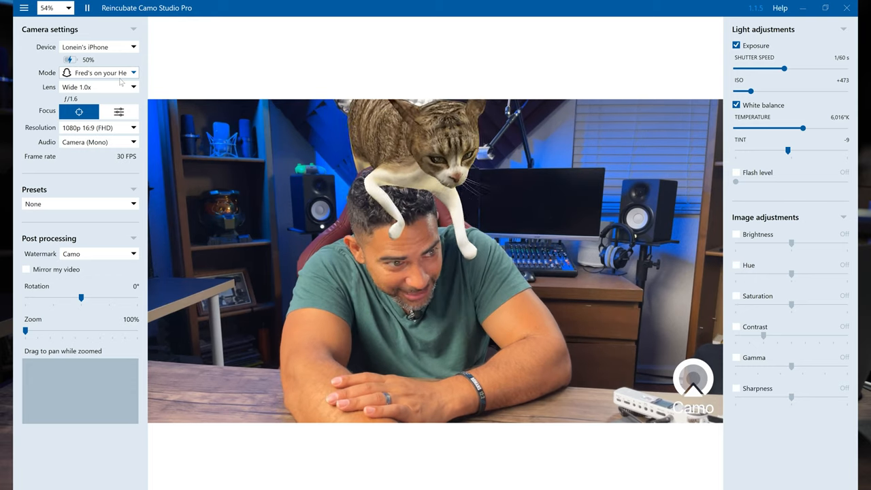
left_click(95, 72)
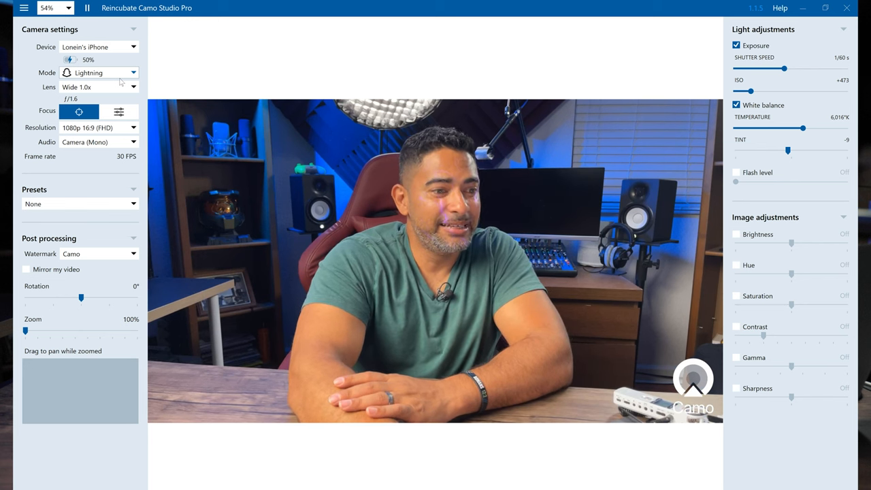
left_click(99, 72)
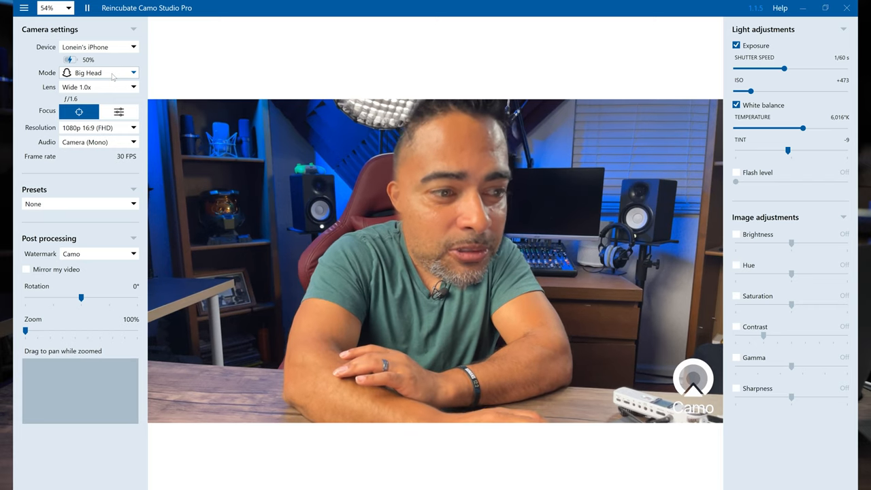
left_click(99, 72)
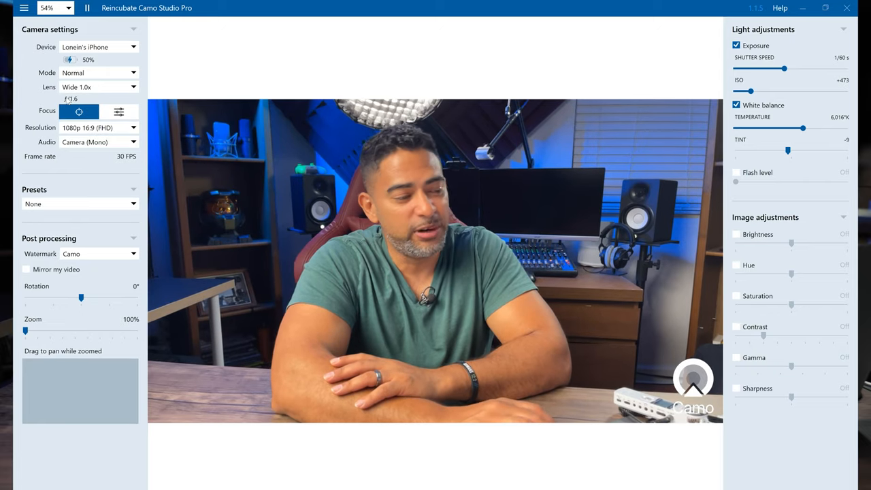
Try the Ultra Wide 0.5x, Telephoto 2.5x and Selfie lenses, ending back on Wide 1.0x.
left_click(98, 86)
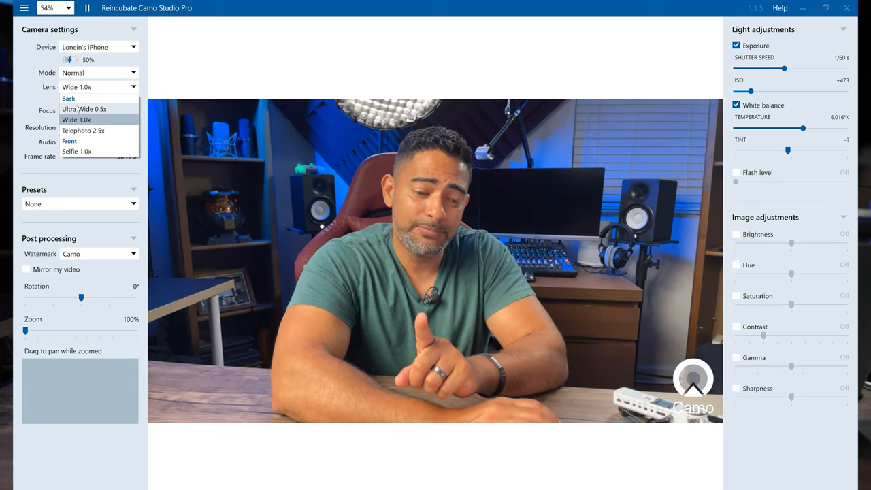
left_click(84, 108)
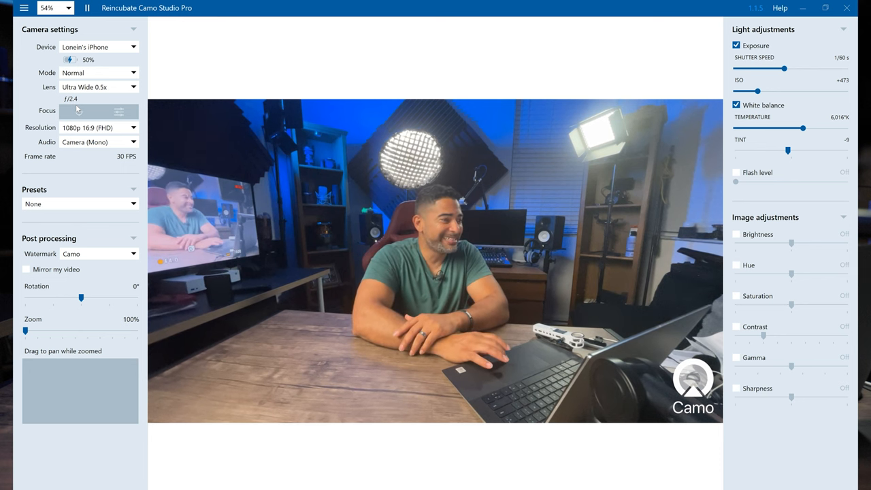
left_click(99, 87)
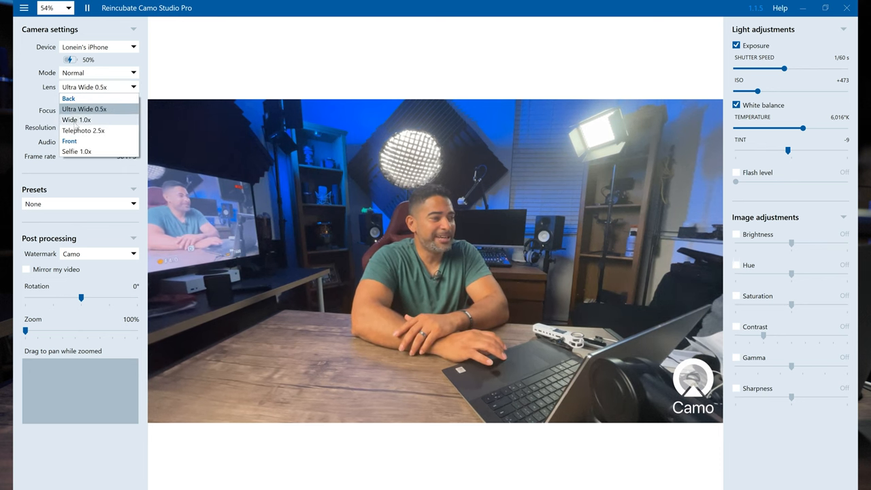
left_click(76, 119)
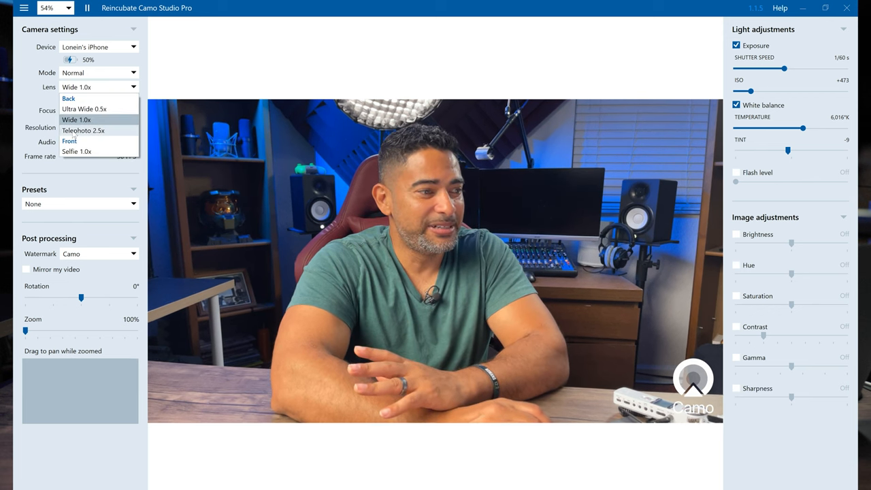
left_click(83, 130)
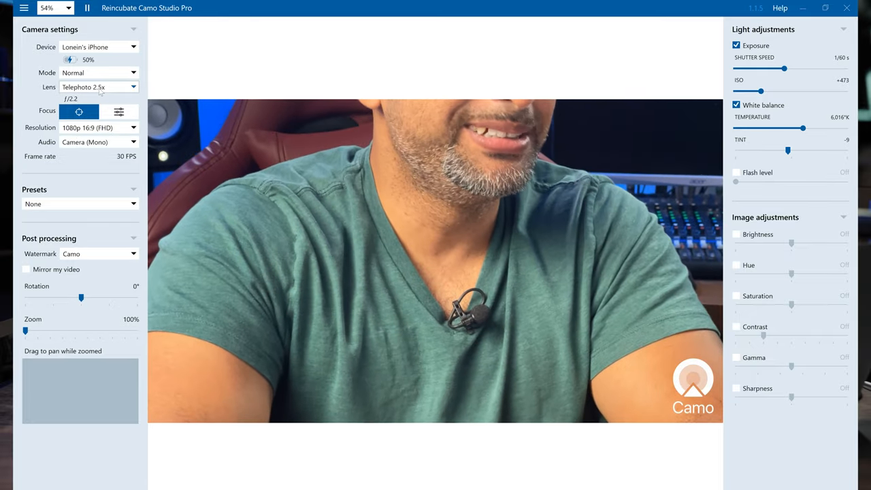
left_click(99, 86)
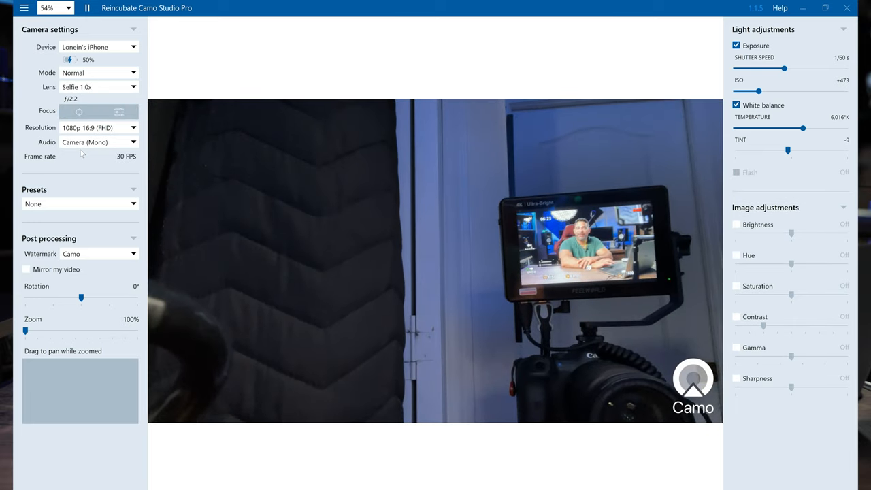
left_click(99, 87)
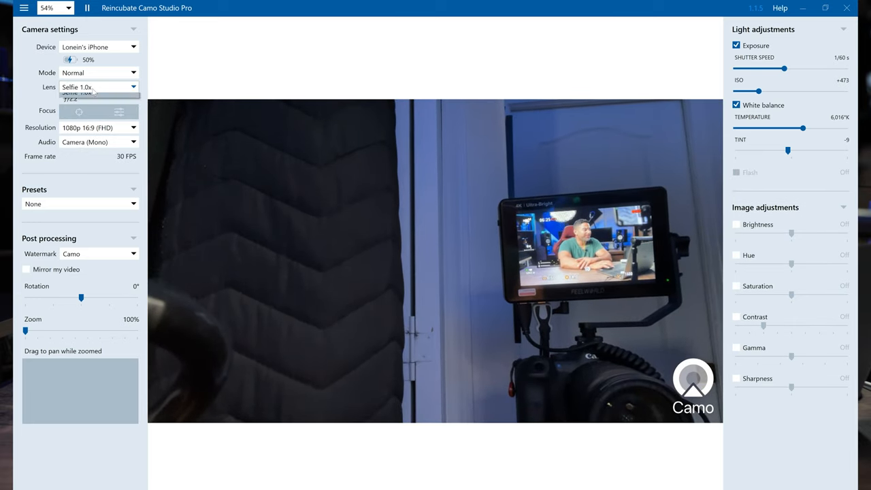
left_click(88, 95)
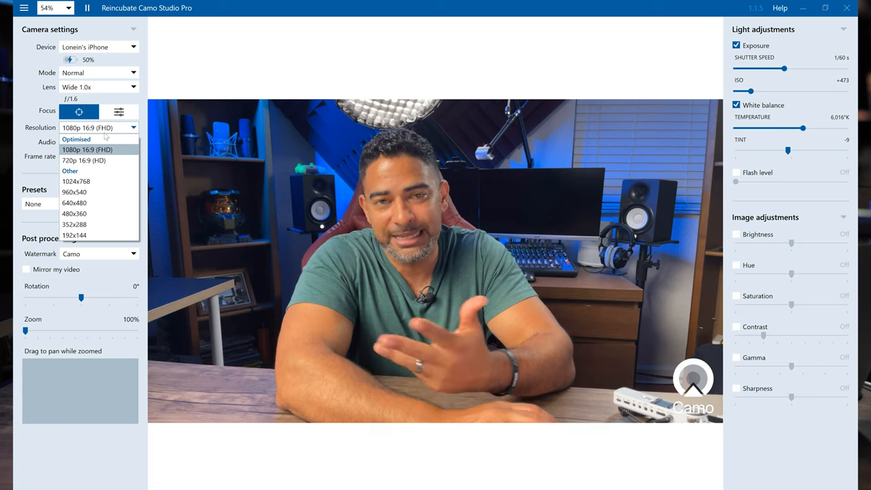
Review the audio source options, keeping Camera (Mono) audio at 1080p.
left_click(86, 149)
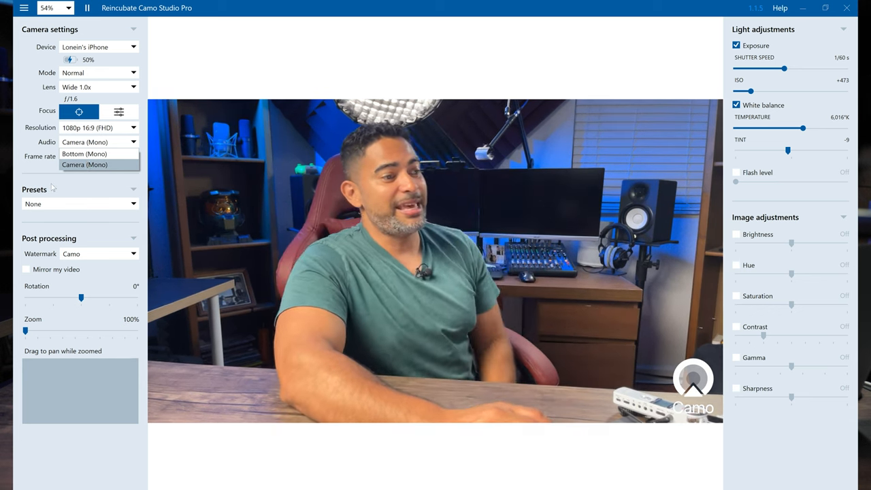
left_click(84, 165)
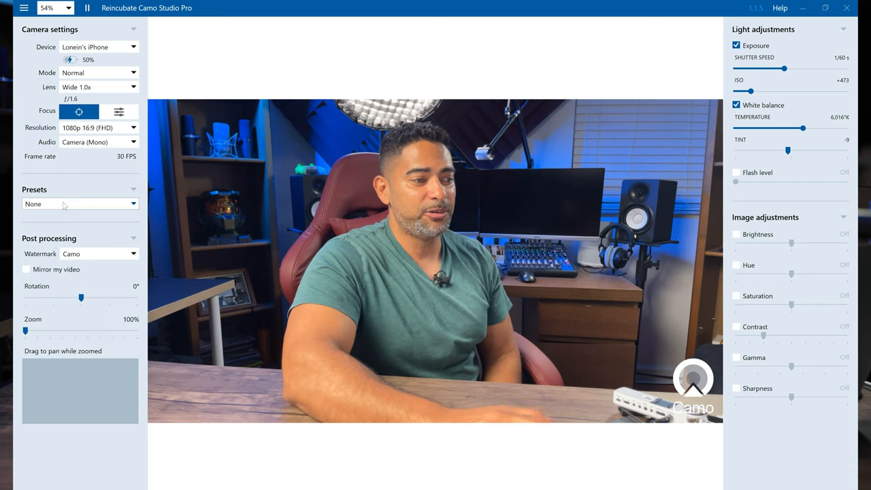
Preview Saturation buff, Saturation nerf, Tropical Hawaii and a purple-toned preset, then choose None.
left_click(79, 204)
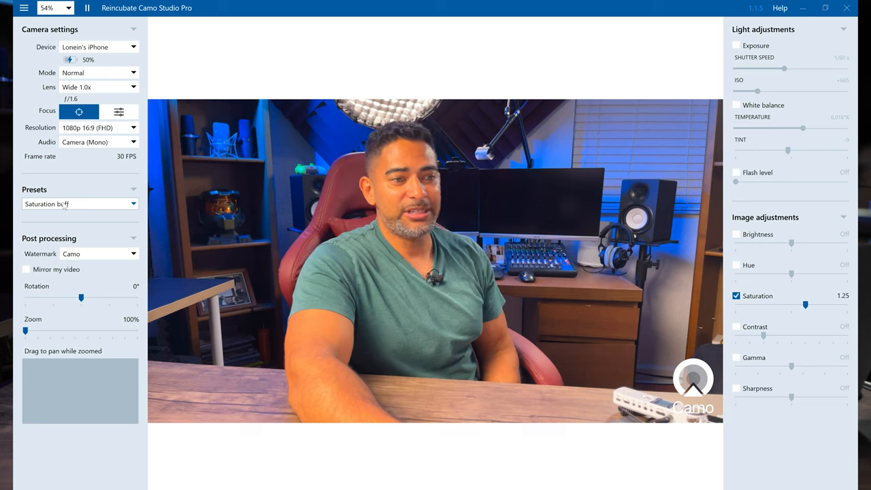
left_click_drag(805, 305, 783, 305)
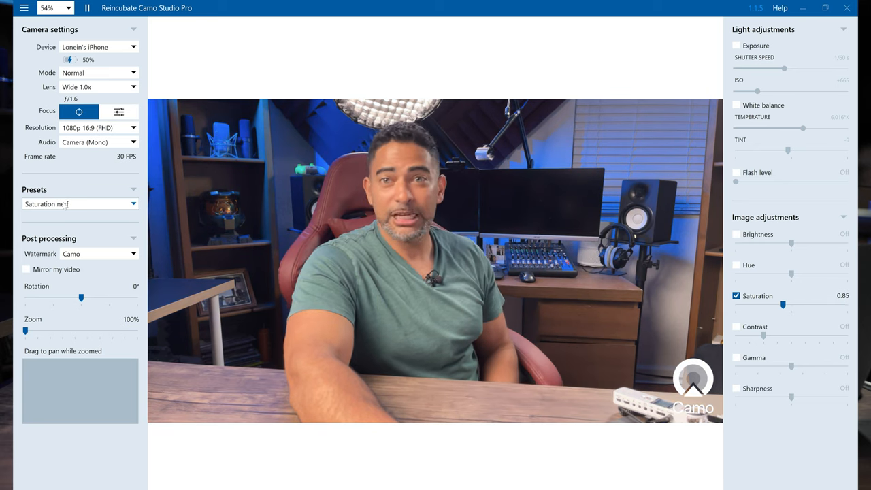
left_click(80, 204)
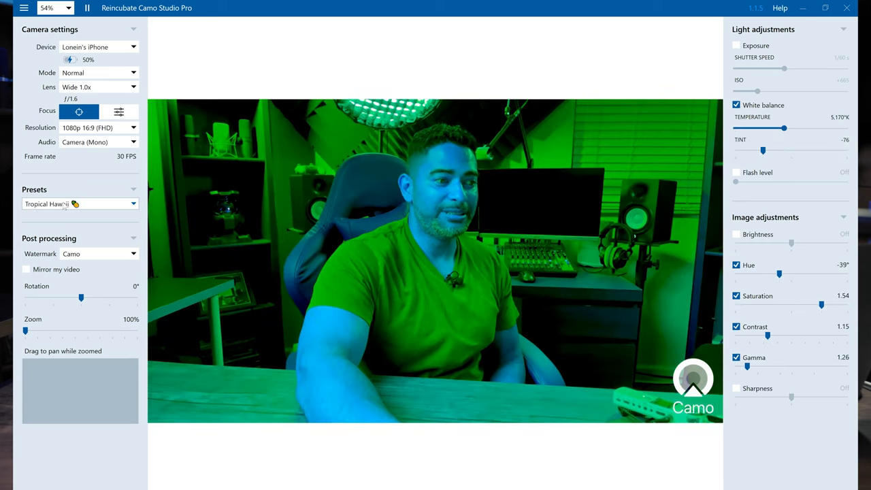
left_click(79, 204)
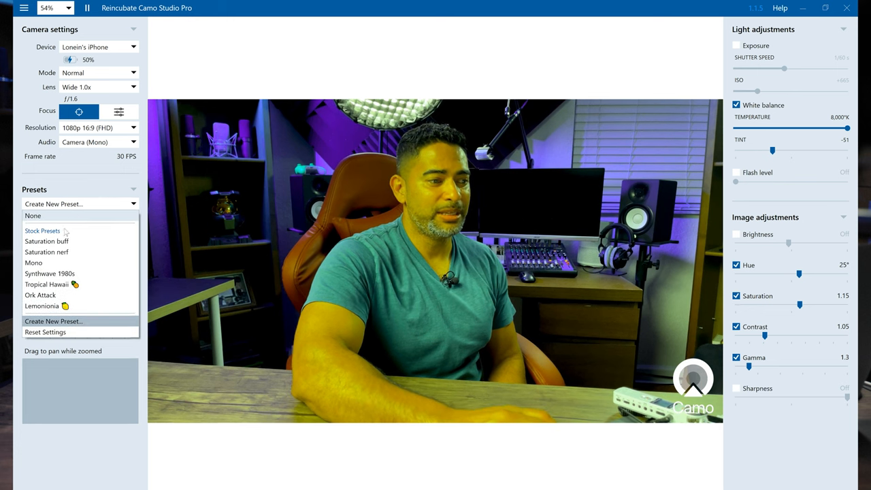
left_click(32, 215)
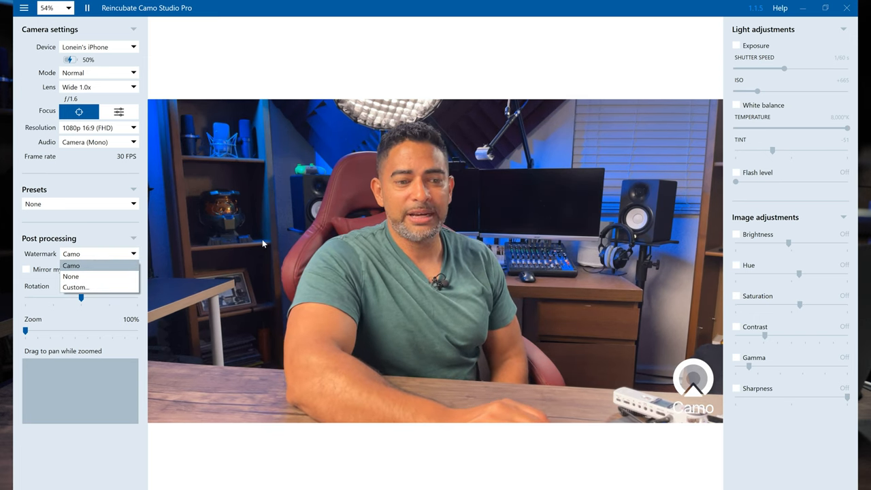
Set Watermark to None and dismiss the license dialog that appears.
left_click(71, 277)
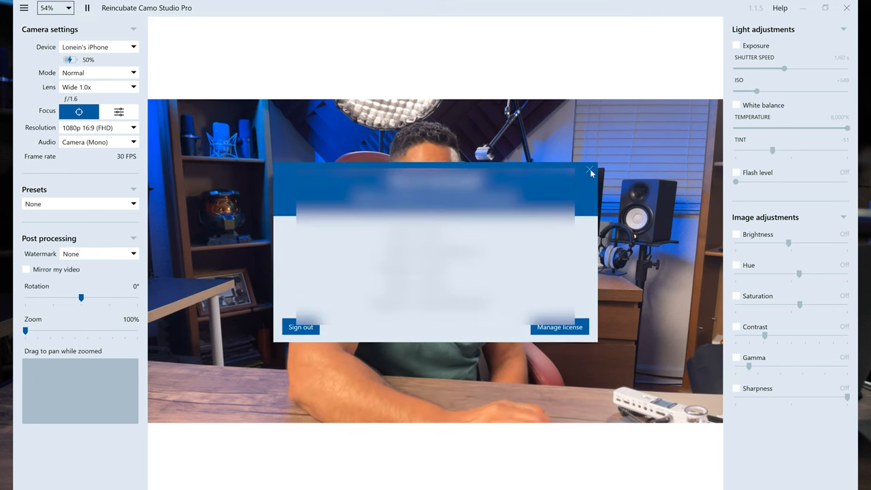
left_click(590, 170)
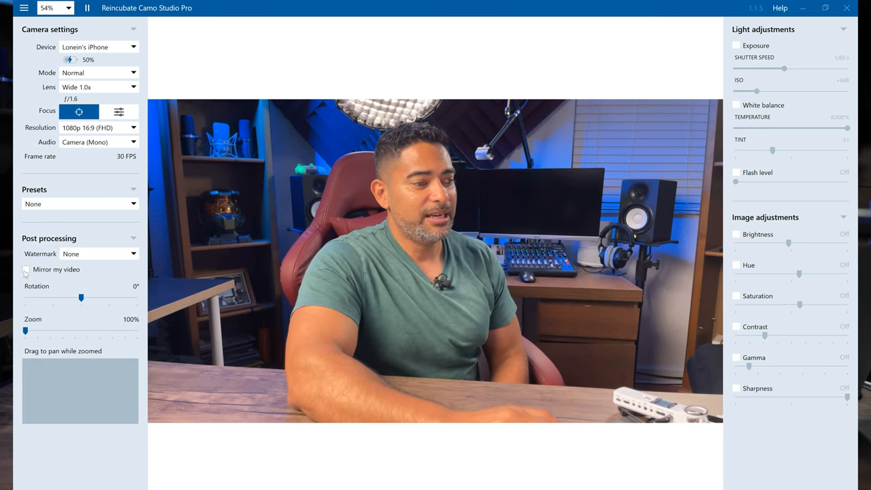
left_click(26, 269)
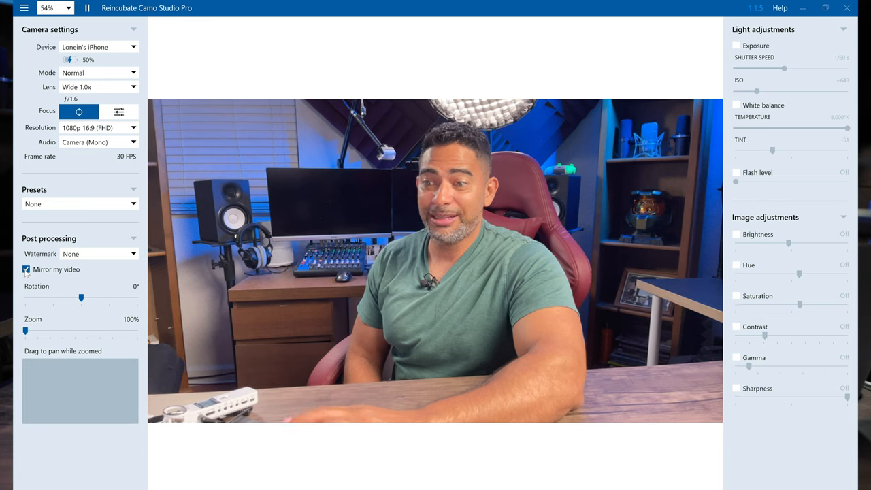
left_click(26, 269)
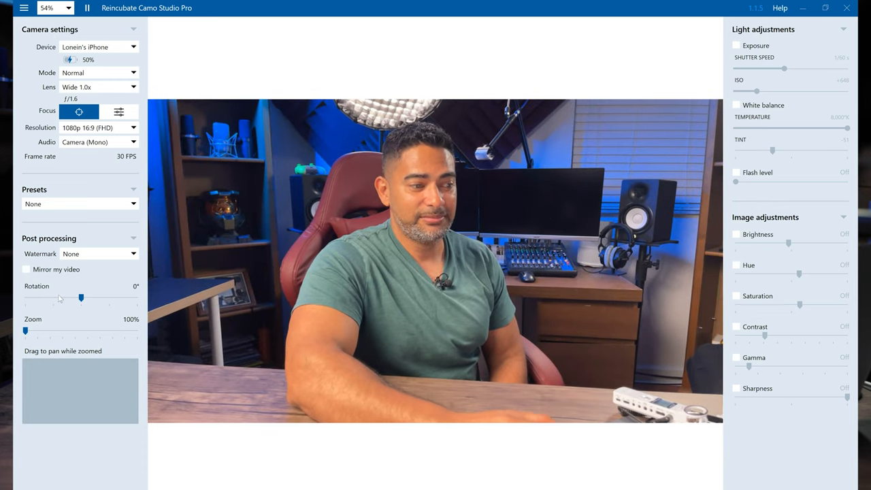
left_click_drag(80, 297, 53, 298)
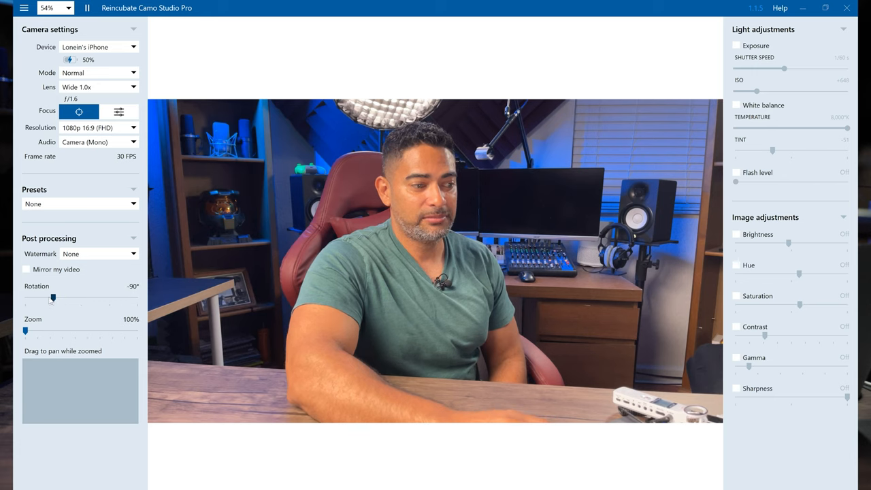
left_click_drag(54, 298, 80, 298)
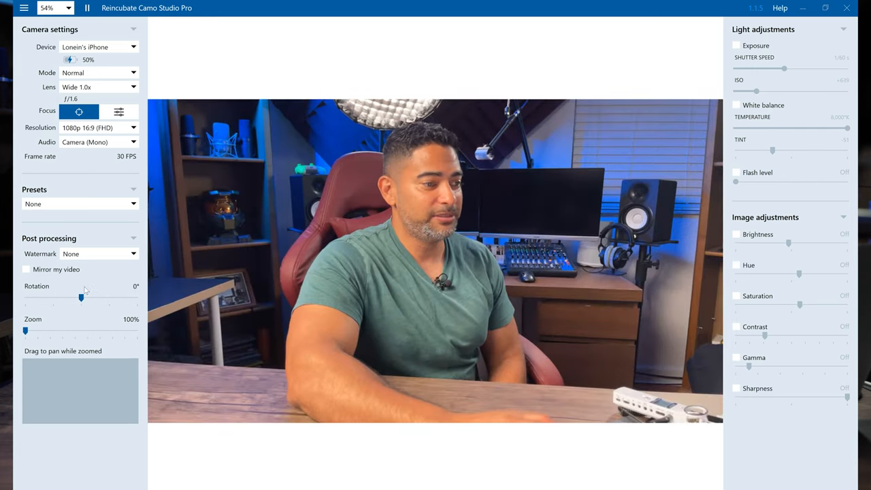
left_click_drag(25, 331, 41, 331)
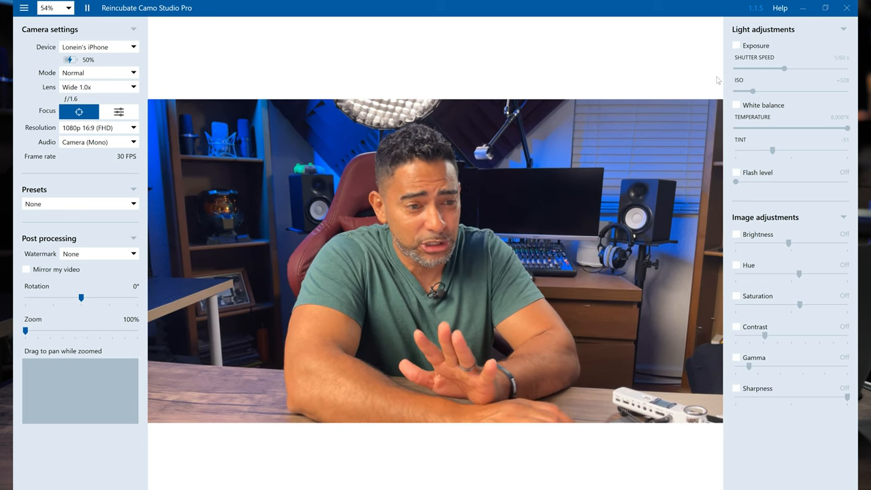
left_click(736, 45)
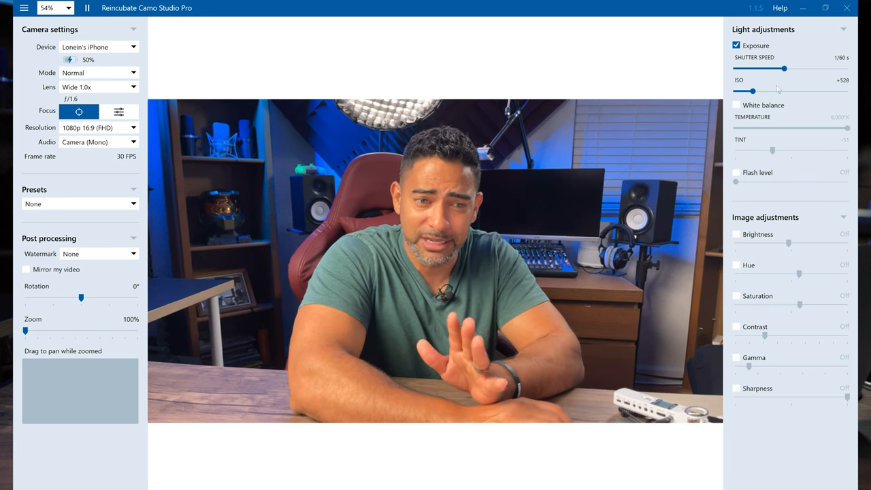
left_click_drag(750, 91, 774, 91)
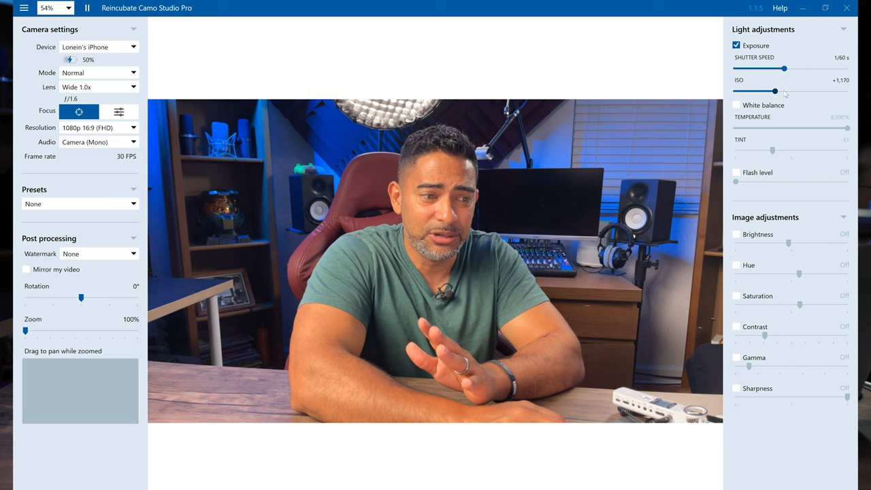
left_click_drag(774, 91, 756, 91)
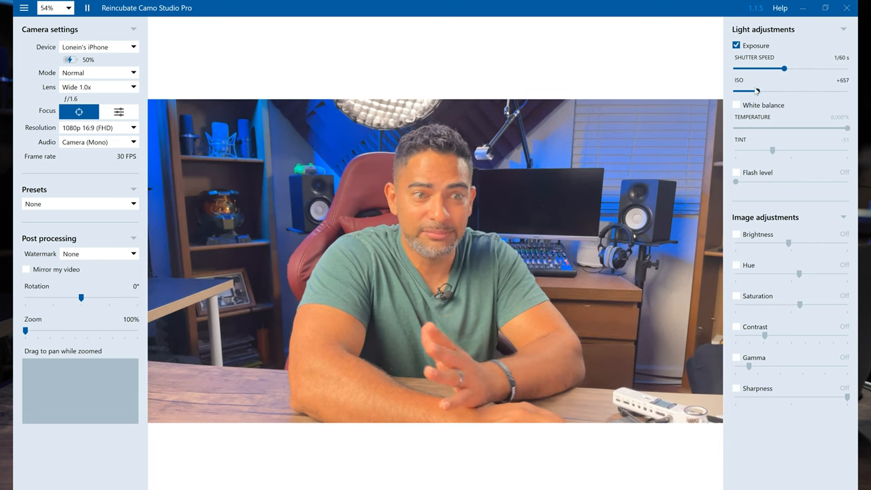
left_click_drag(757, 92, 735, 91)
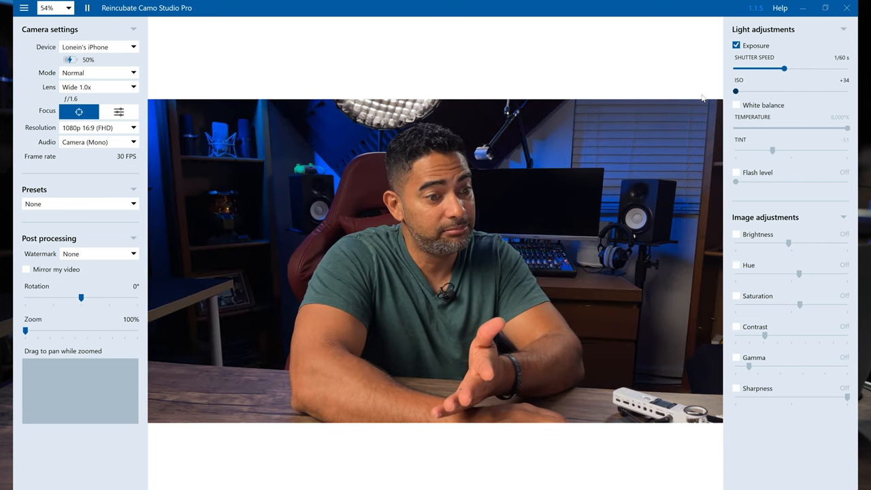
left_click(736, 104)
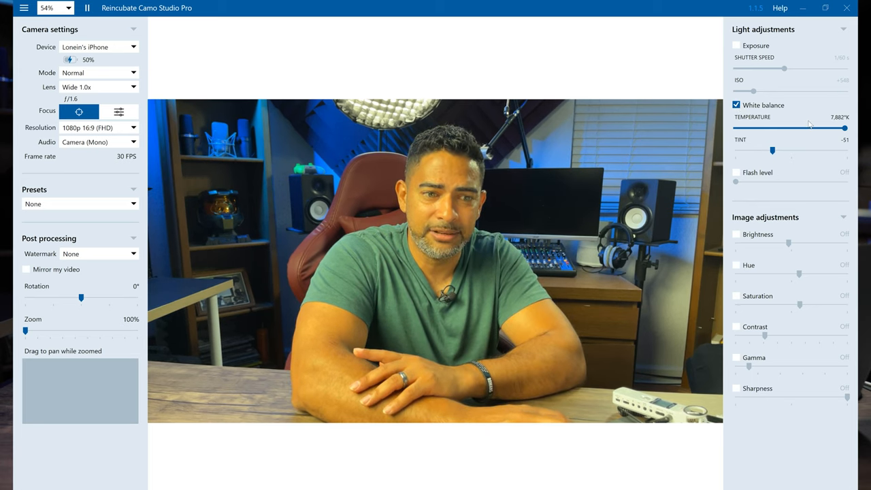
Try colour temperatures of about 7,882K and 5,835K, settling near 5,431K.
left_click_drag(845, 128, 800, 128)
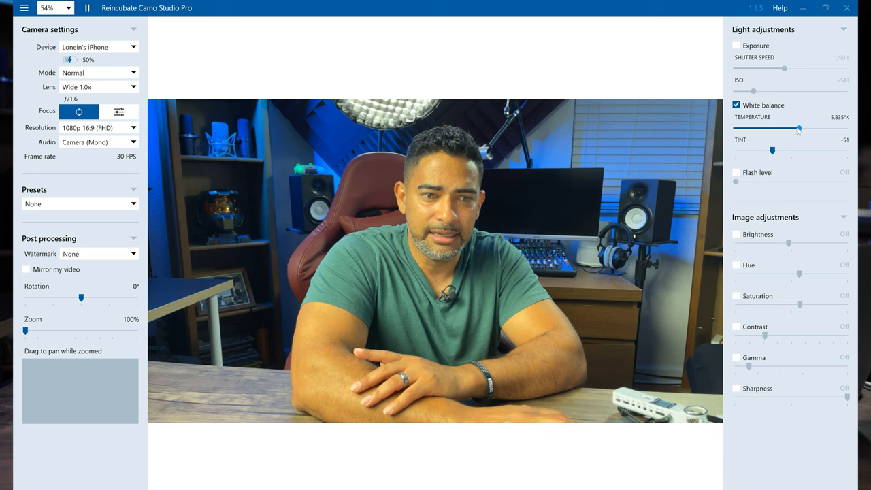
left_click_drag(803, 128, 791, 128)
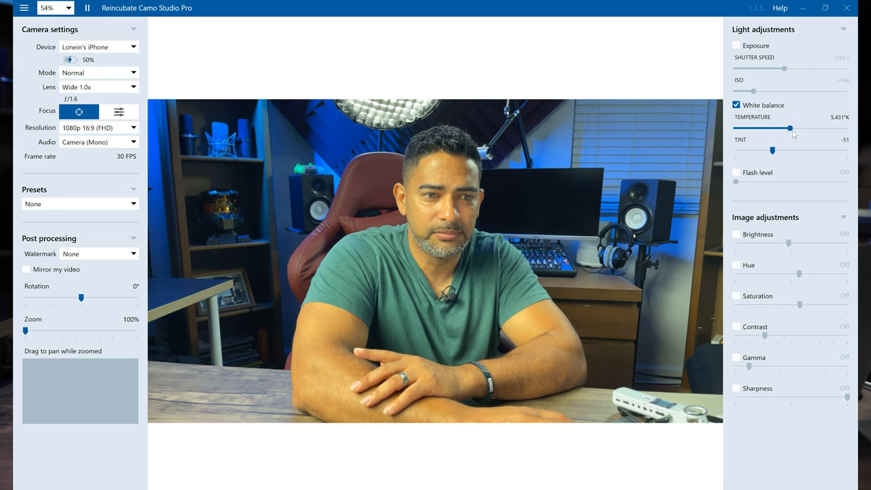
left_click_drag(789, 128, 792, 128)
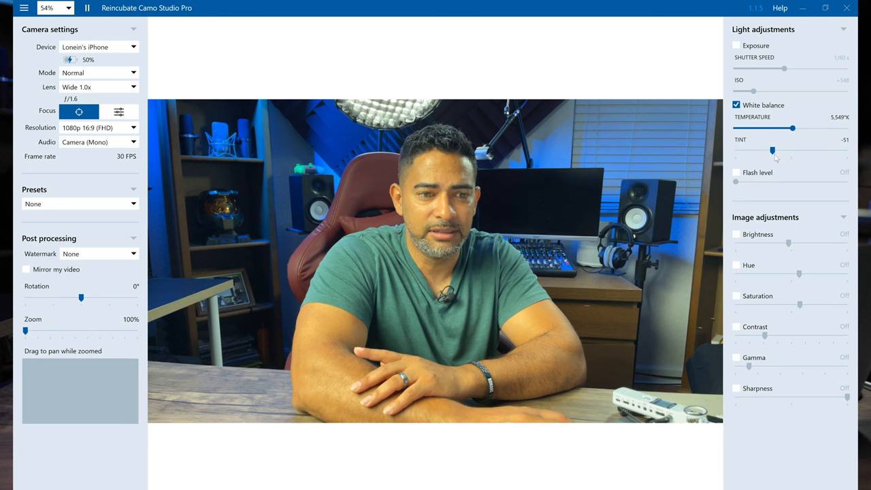
Drag the tint through 103 and -27, settling at -54.
left_click_drag(772, 150, 830, 151)
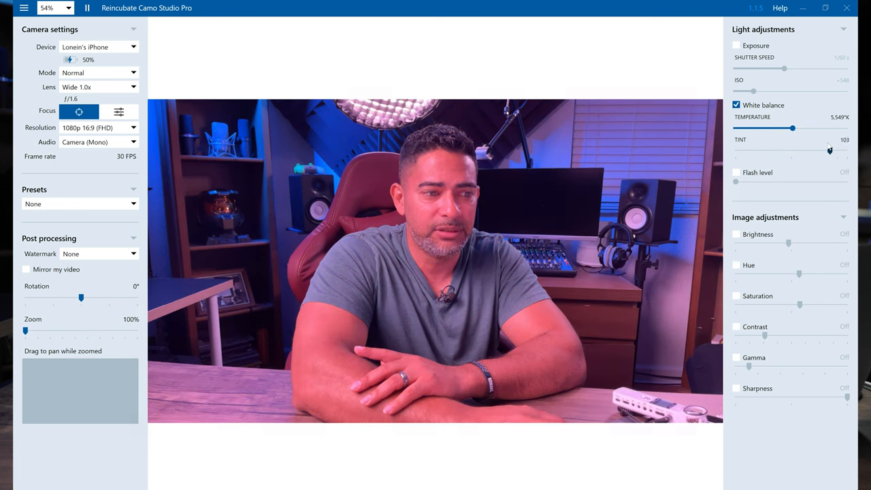
left_click_drag(829, 149, 781, 149)
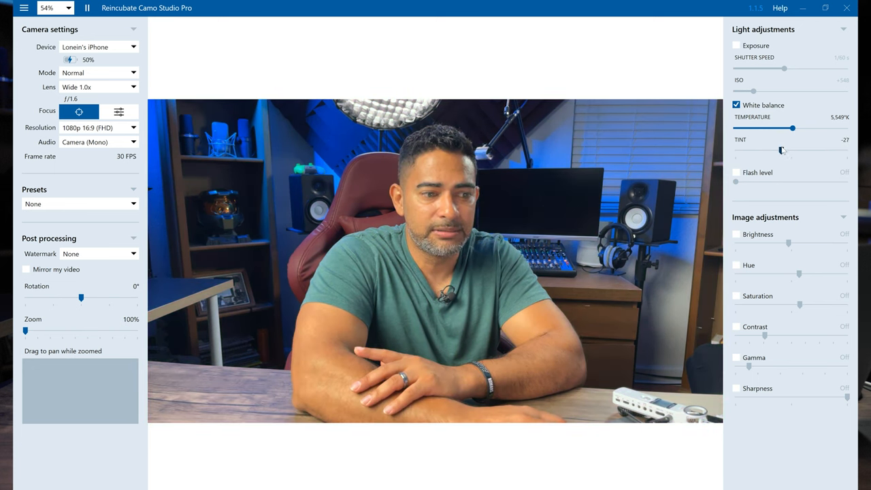
left_click_drag(782, 150, 770, 150)
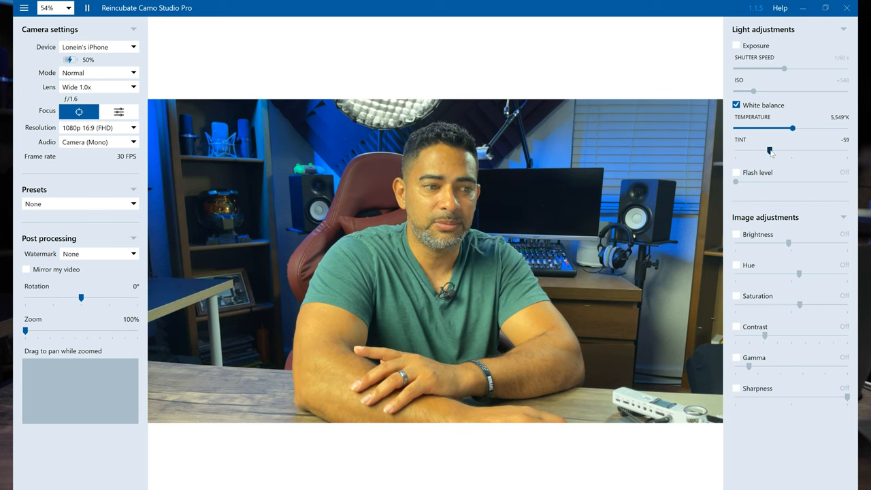
left_click_drag(767, 150, 773, 150)
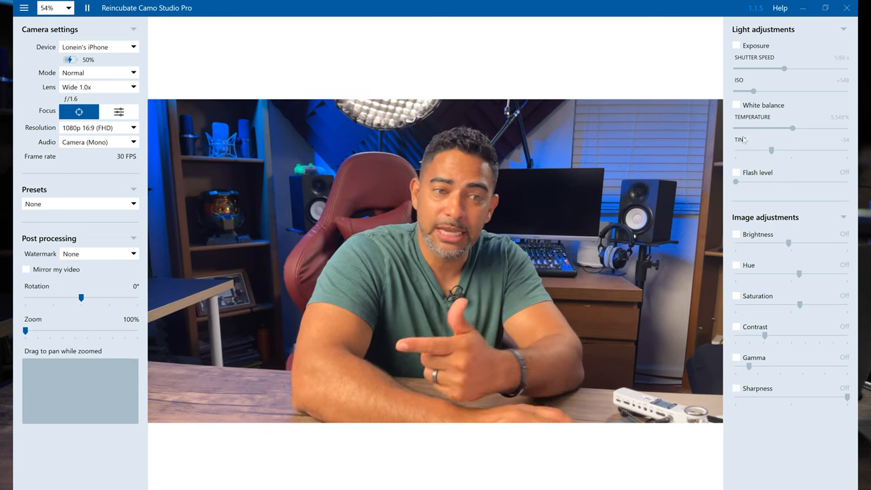
Enable Flash level, raise it to 39%, then bring it back to 0%.
left_click(736, 173)
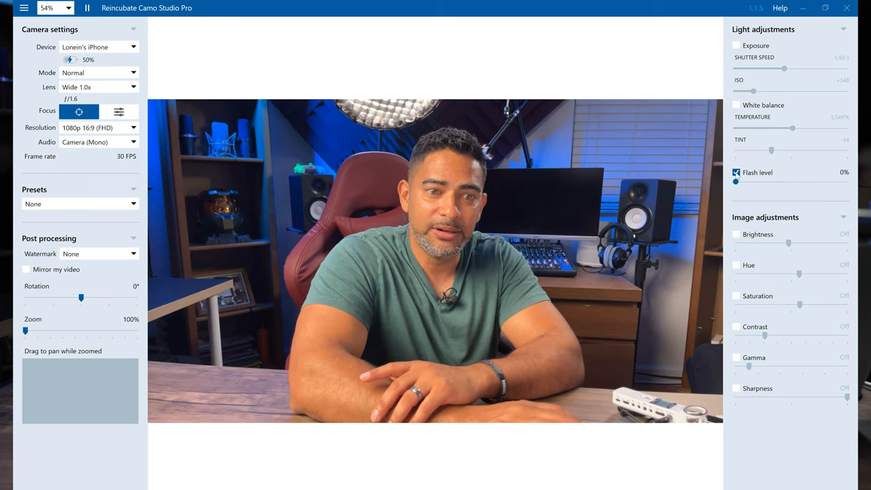
left_click_drag(737, 181, 778, 181)
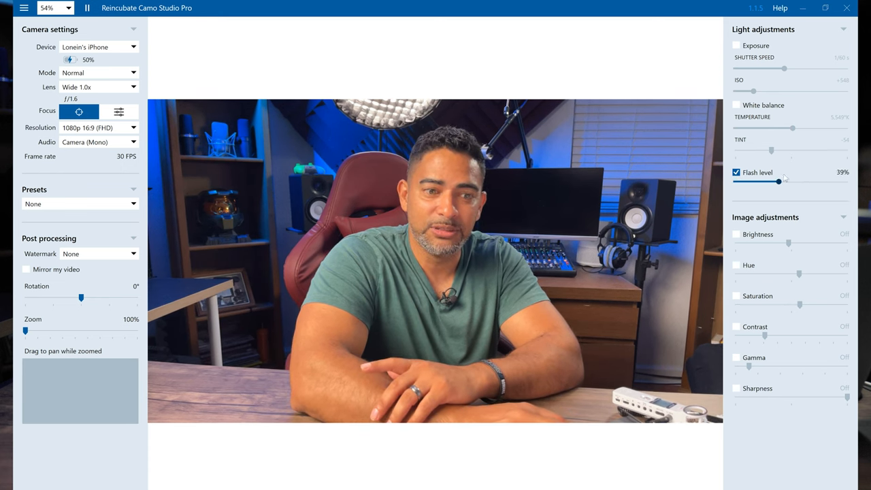
left_click_drag(778, 181, 736, 181)
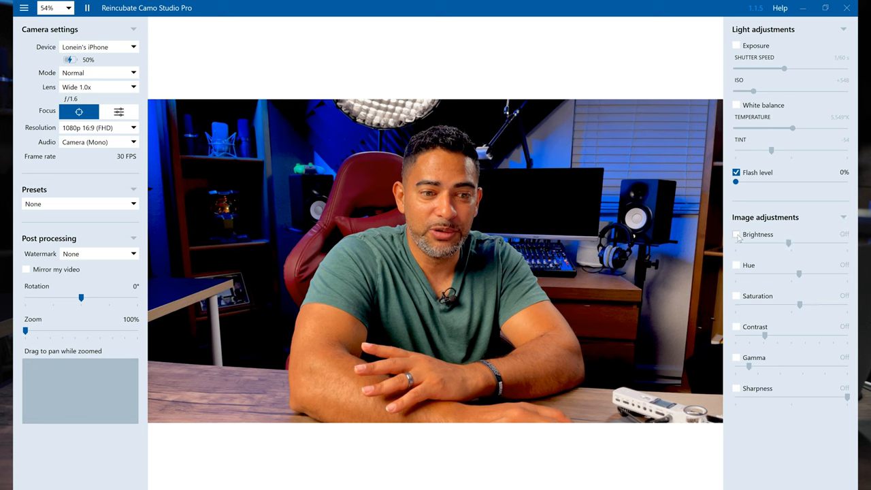
Enable and shift hue, then lower saturation to 0.61 and raise it to about 0.76.
left_click(737, 265)
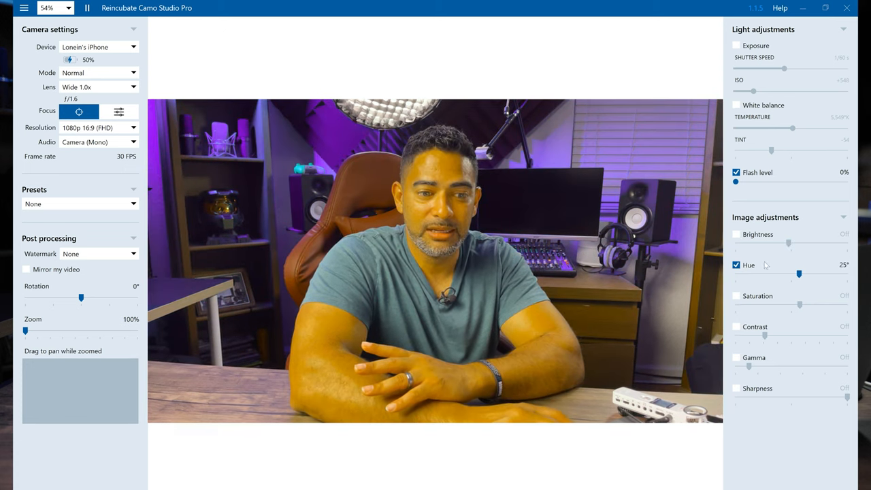
left_click_drag(800, 274, 803, 274)
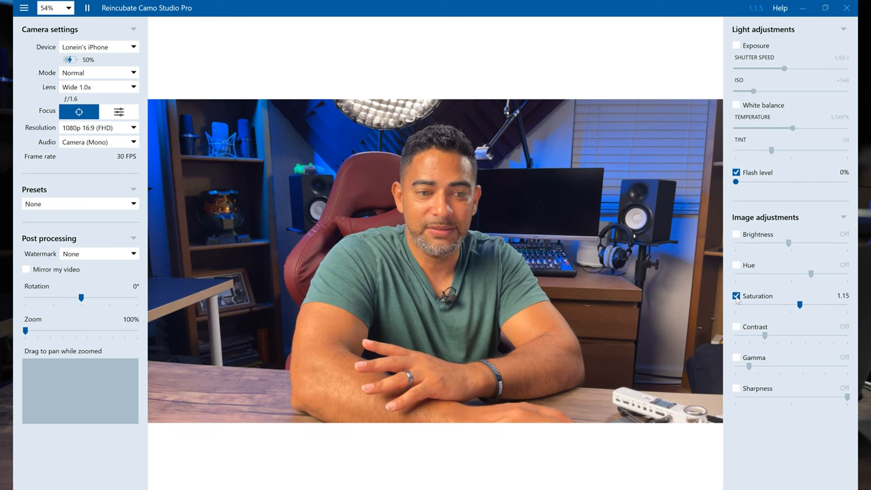
left_click_drag(800, 305, 770, 305)
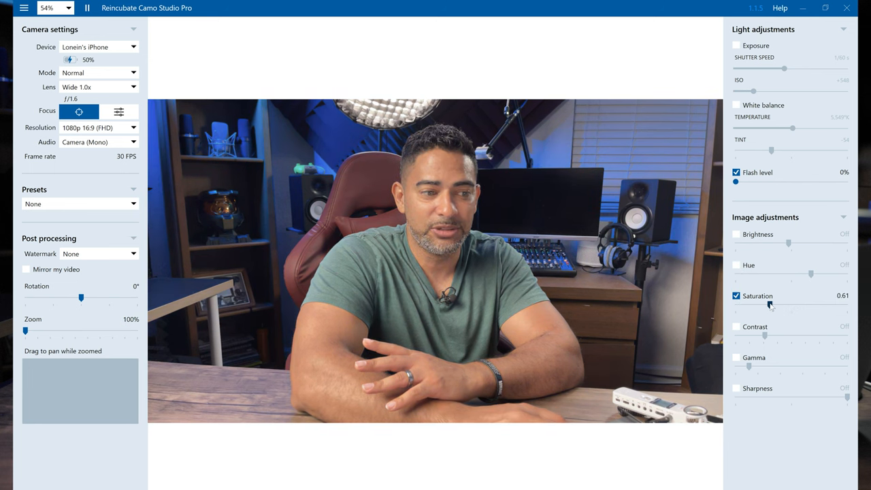
left_click_drag(769, 307, 780, 307)
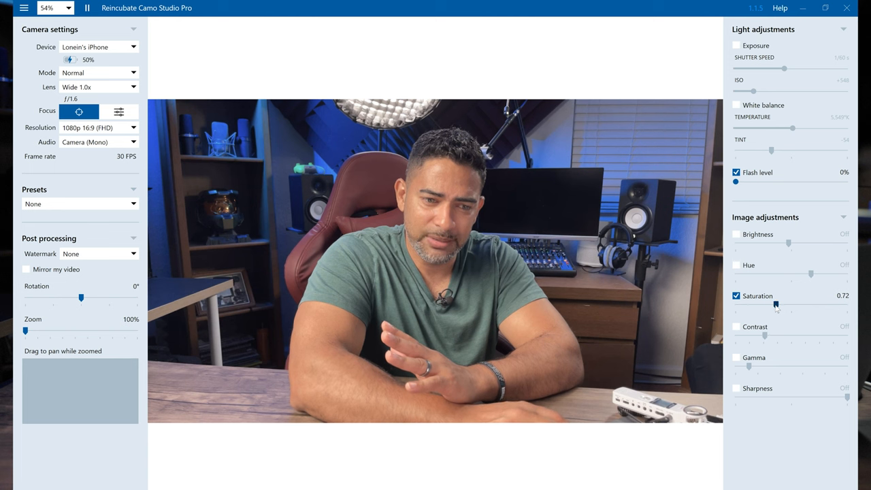
left_click_drag(775, 304, 779, 304)
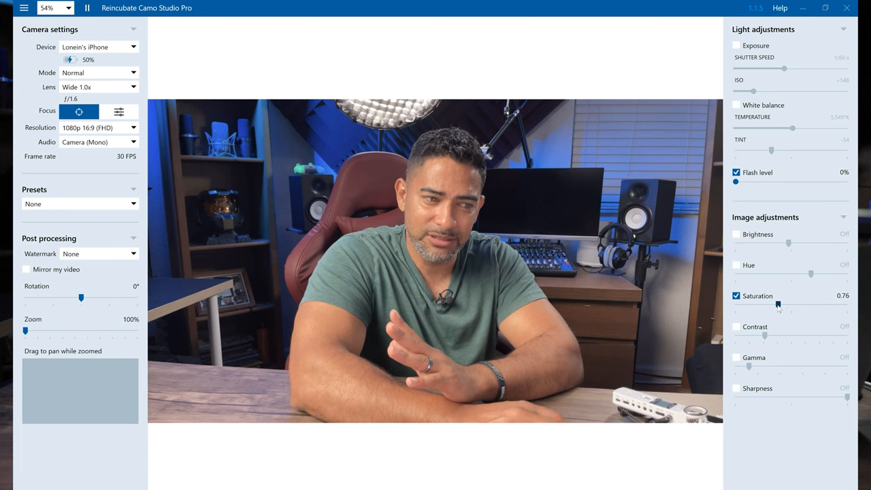
left_click_drag(775, 304, 779, 304)
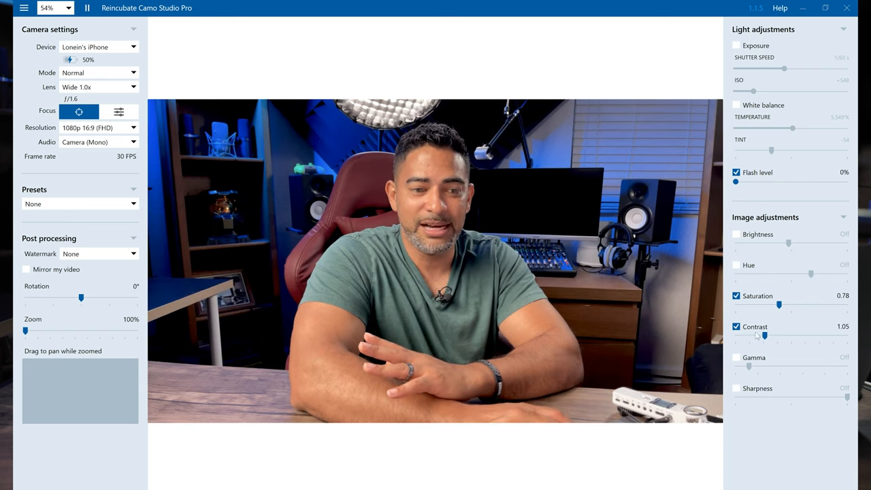
Try contrast at 2.33, then 0.96, and toggle contrast off and on to compare.
left_click_drag(763, 335, 801, 334)
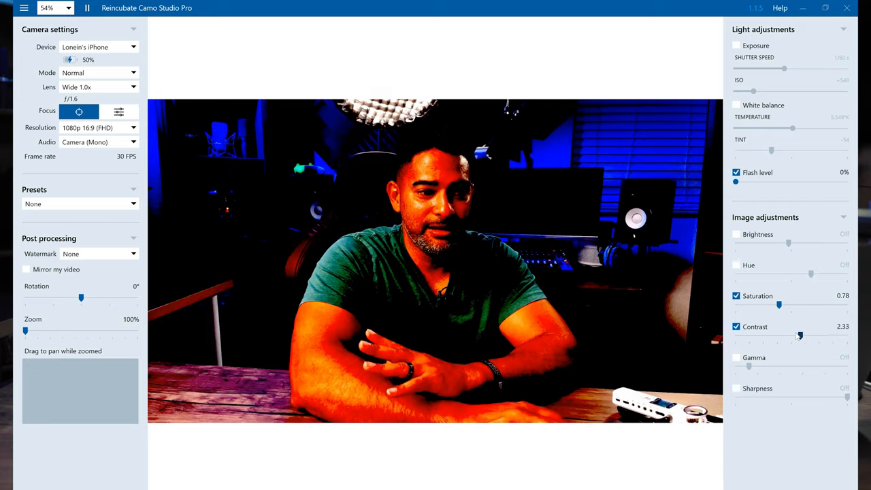
left_click_drag(799, 334, 762, 334)
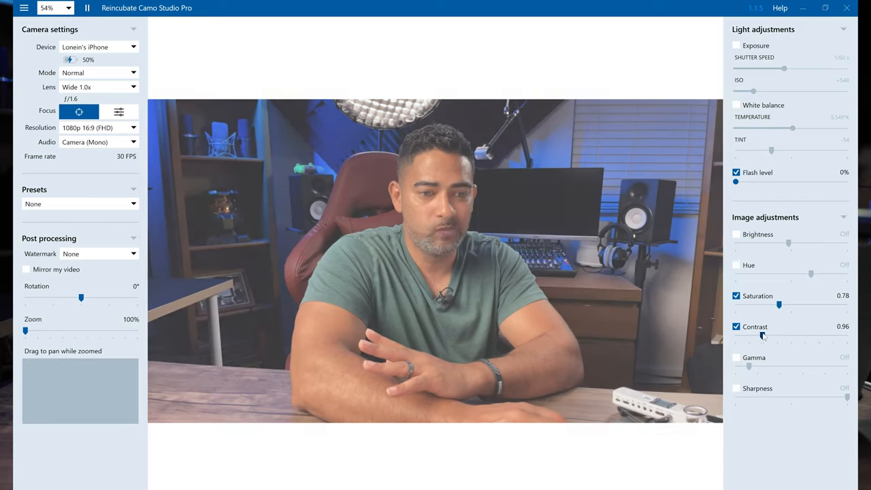
left_click(736, 327)
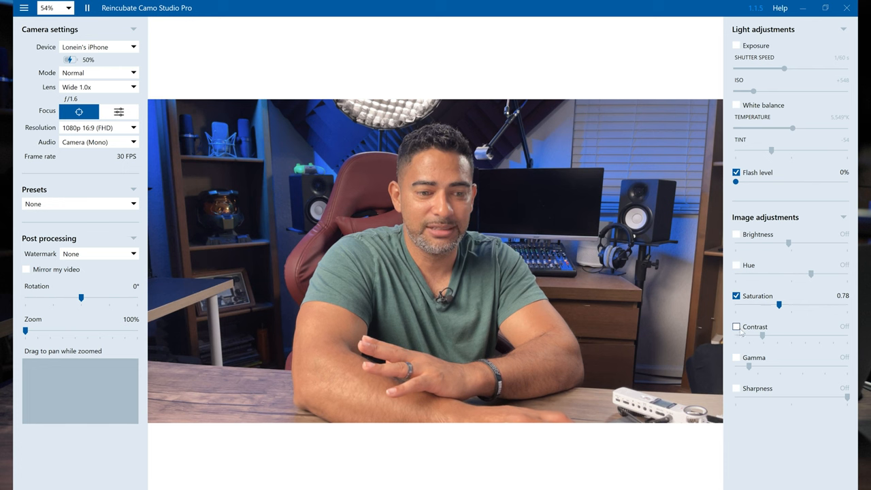
left_click(736, 327)
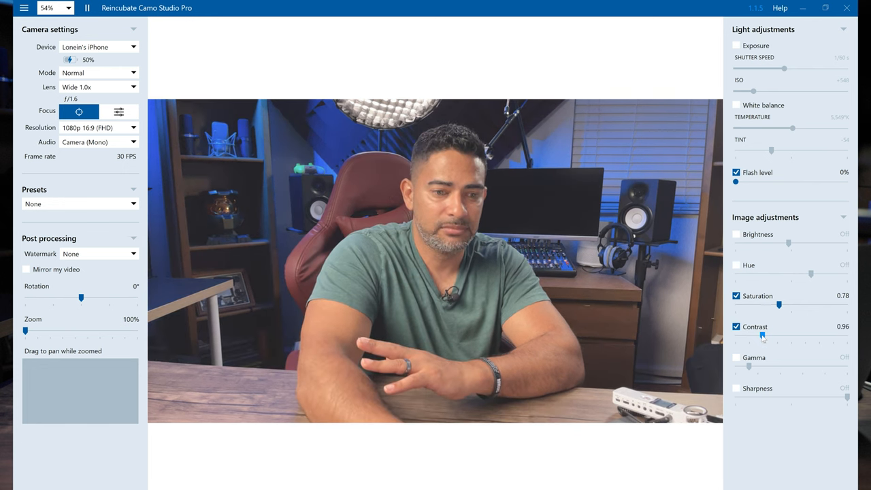
Adjust saturation from 0.88 to 0.68 and settle contrast at 1.03.
left_click_drag(779, 304, 784, 304)
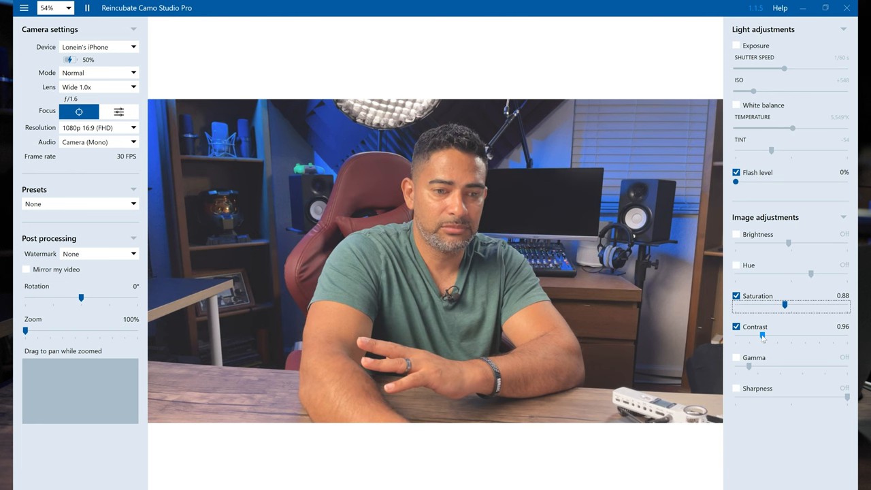
left_click_drag(797, 305, 774, 305)
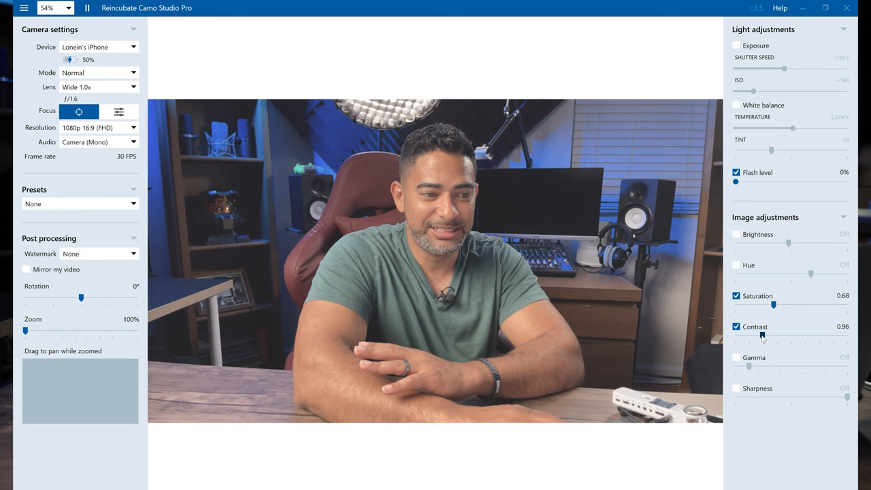
left_click_drag(759, 339, 765, 338)
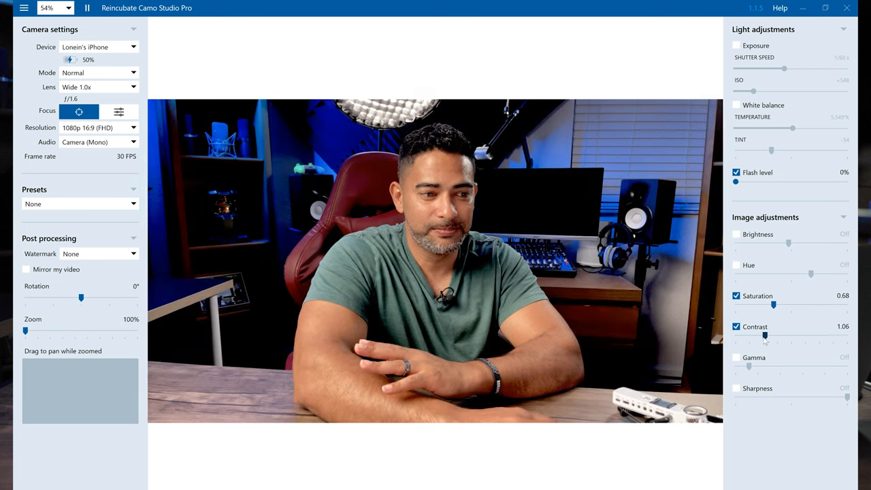
left_click_drag(765, 337, 763, 337)
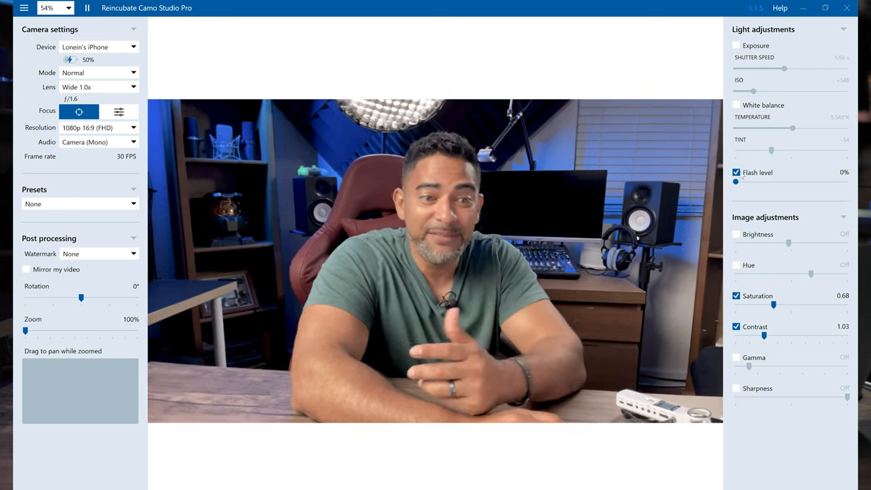
Switch off the Flash level, Saturation and Contrast adjustments.
left_click(736, 172)
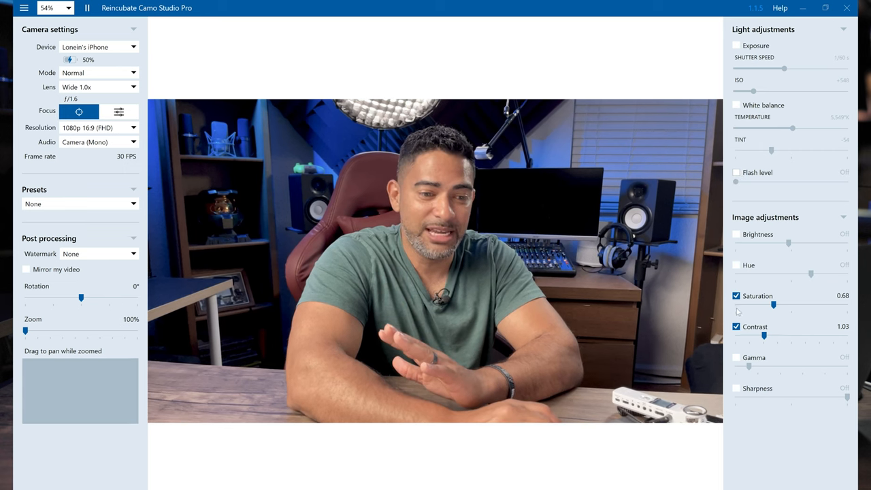
left_click(737, 295)
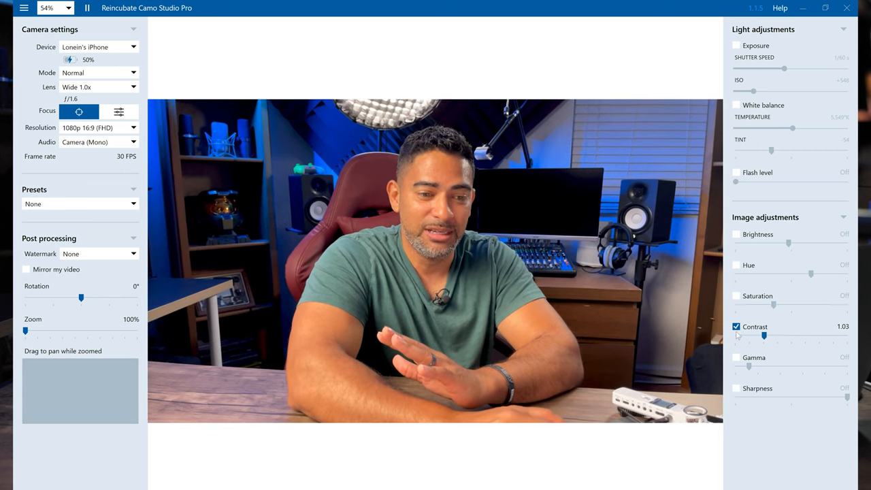
left_click(736, 327)
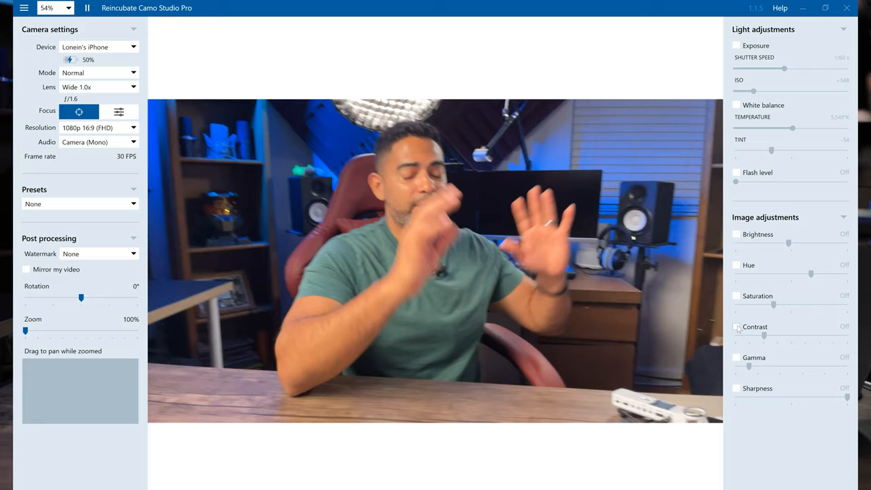